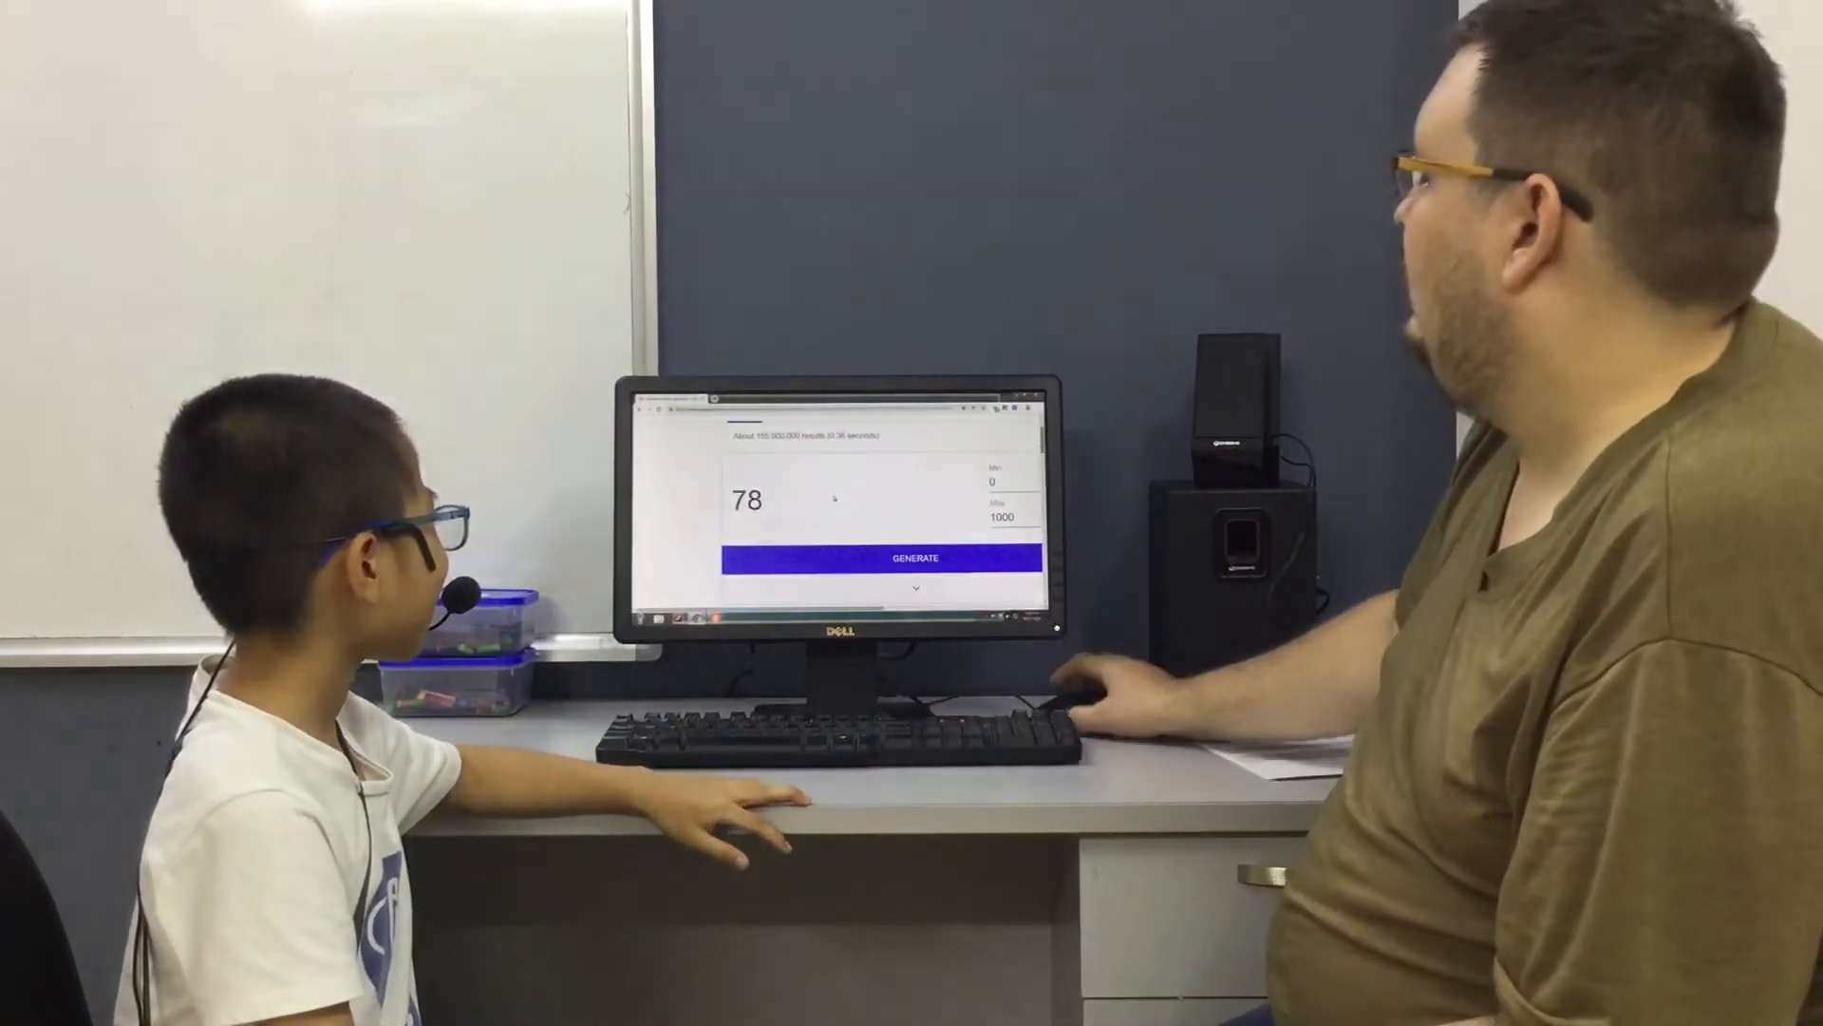
Step: Generate six new random numbers between 0 and 1000 in succession, ending on 42
{"action": "left_click", "coordinate": [915, 558]}
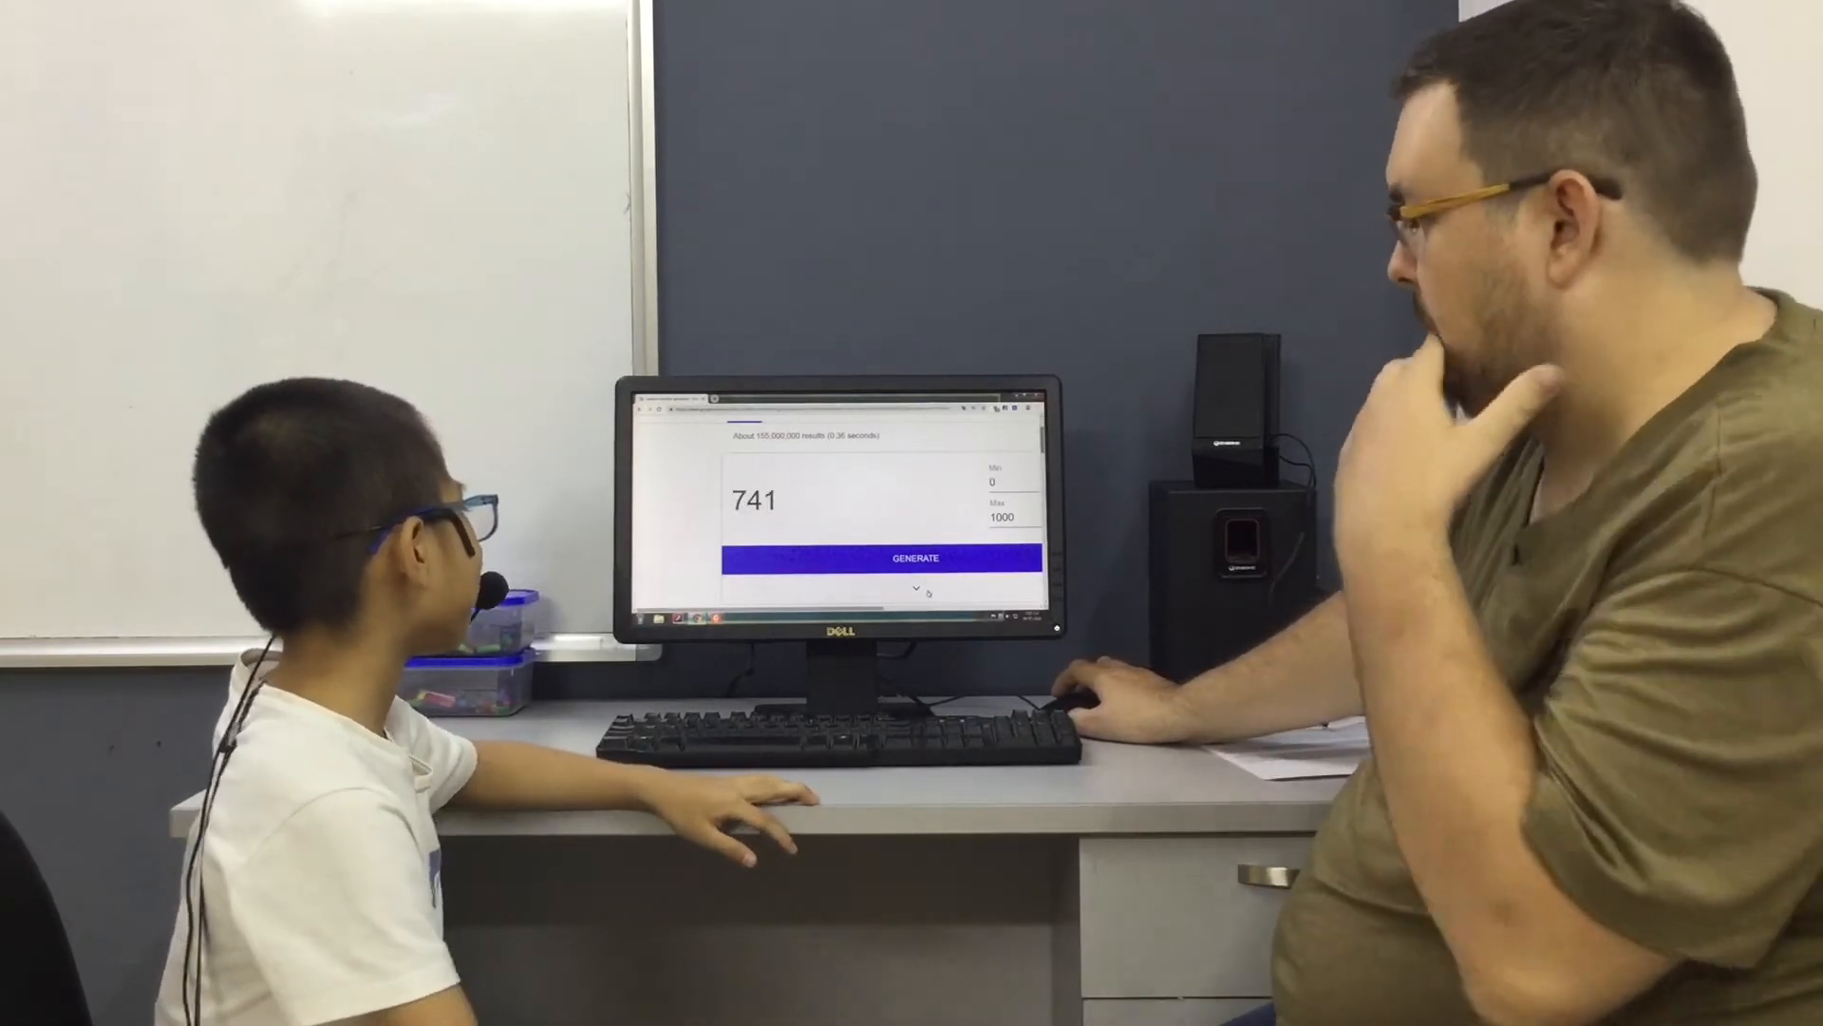
{"action": "left_click", "coordinate": [913, 558]}
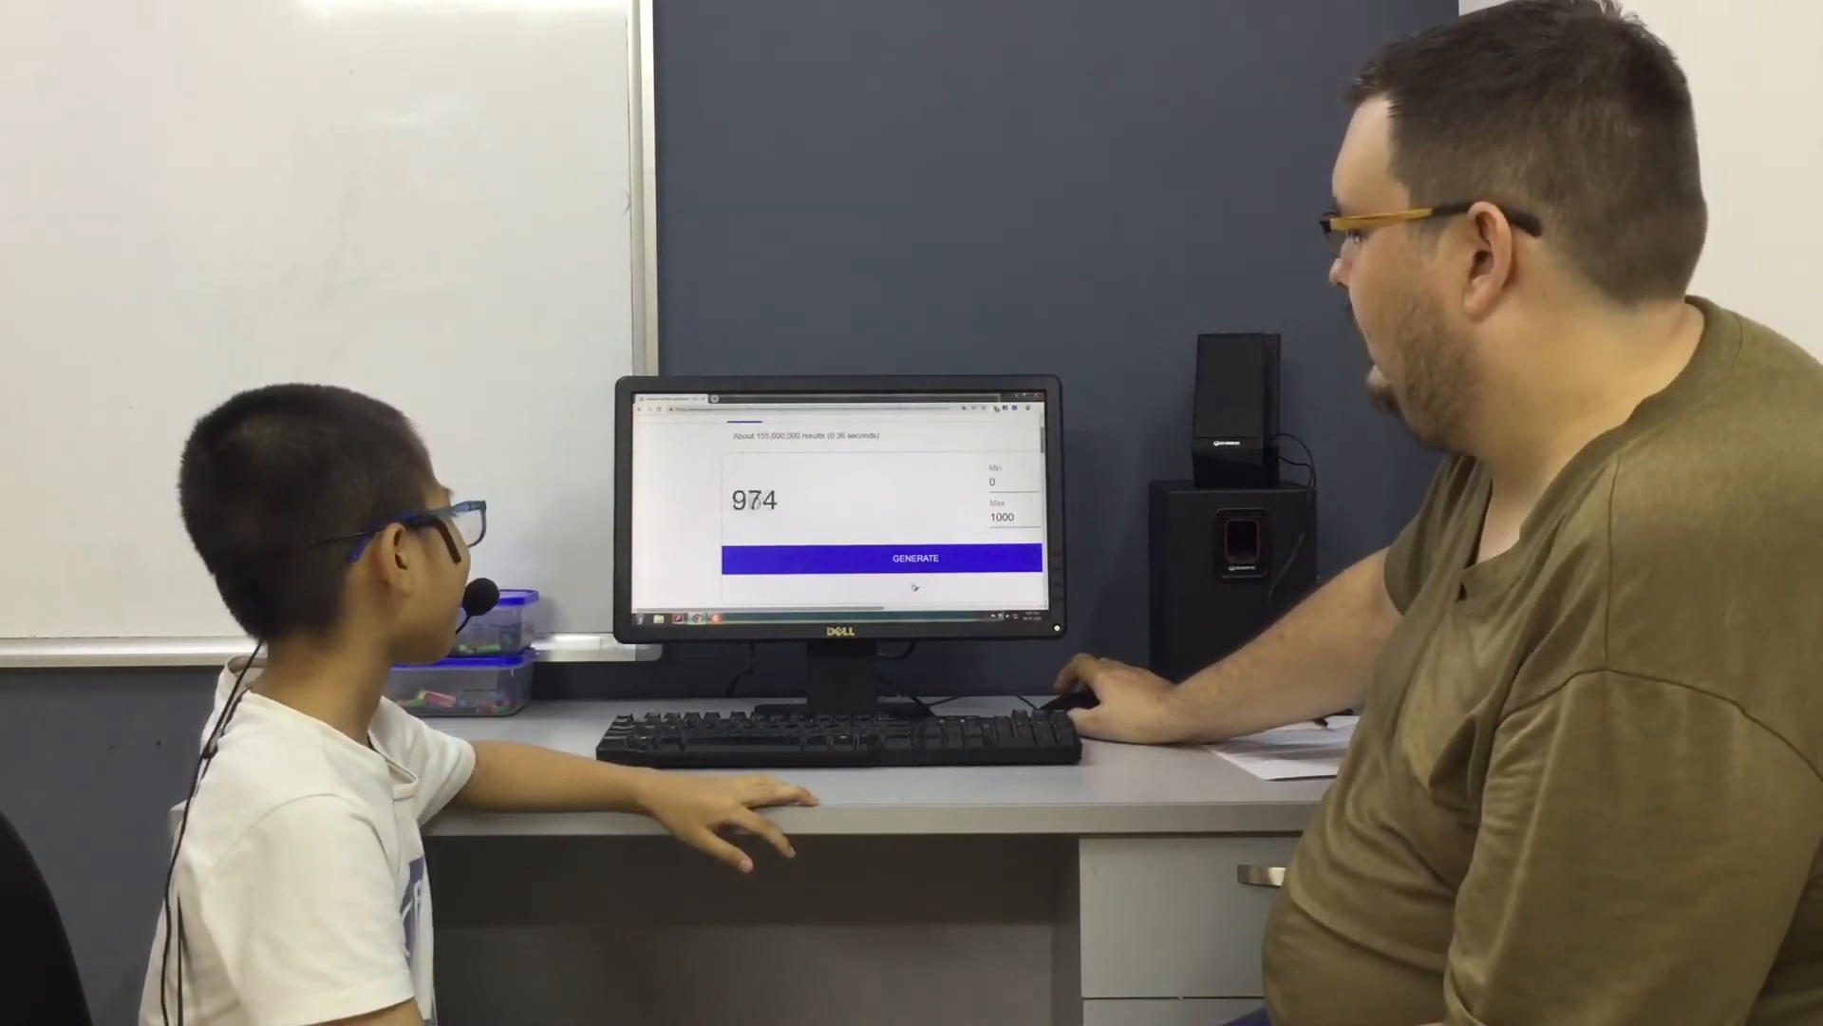
{"action": "left_click", "coordinate": [914, 558]}
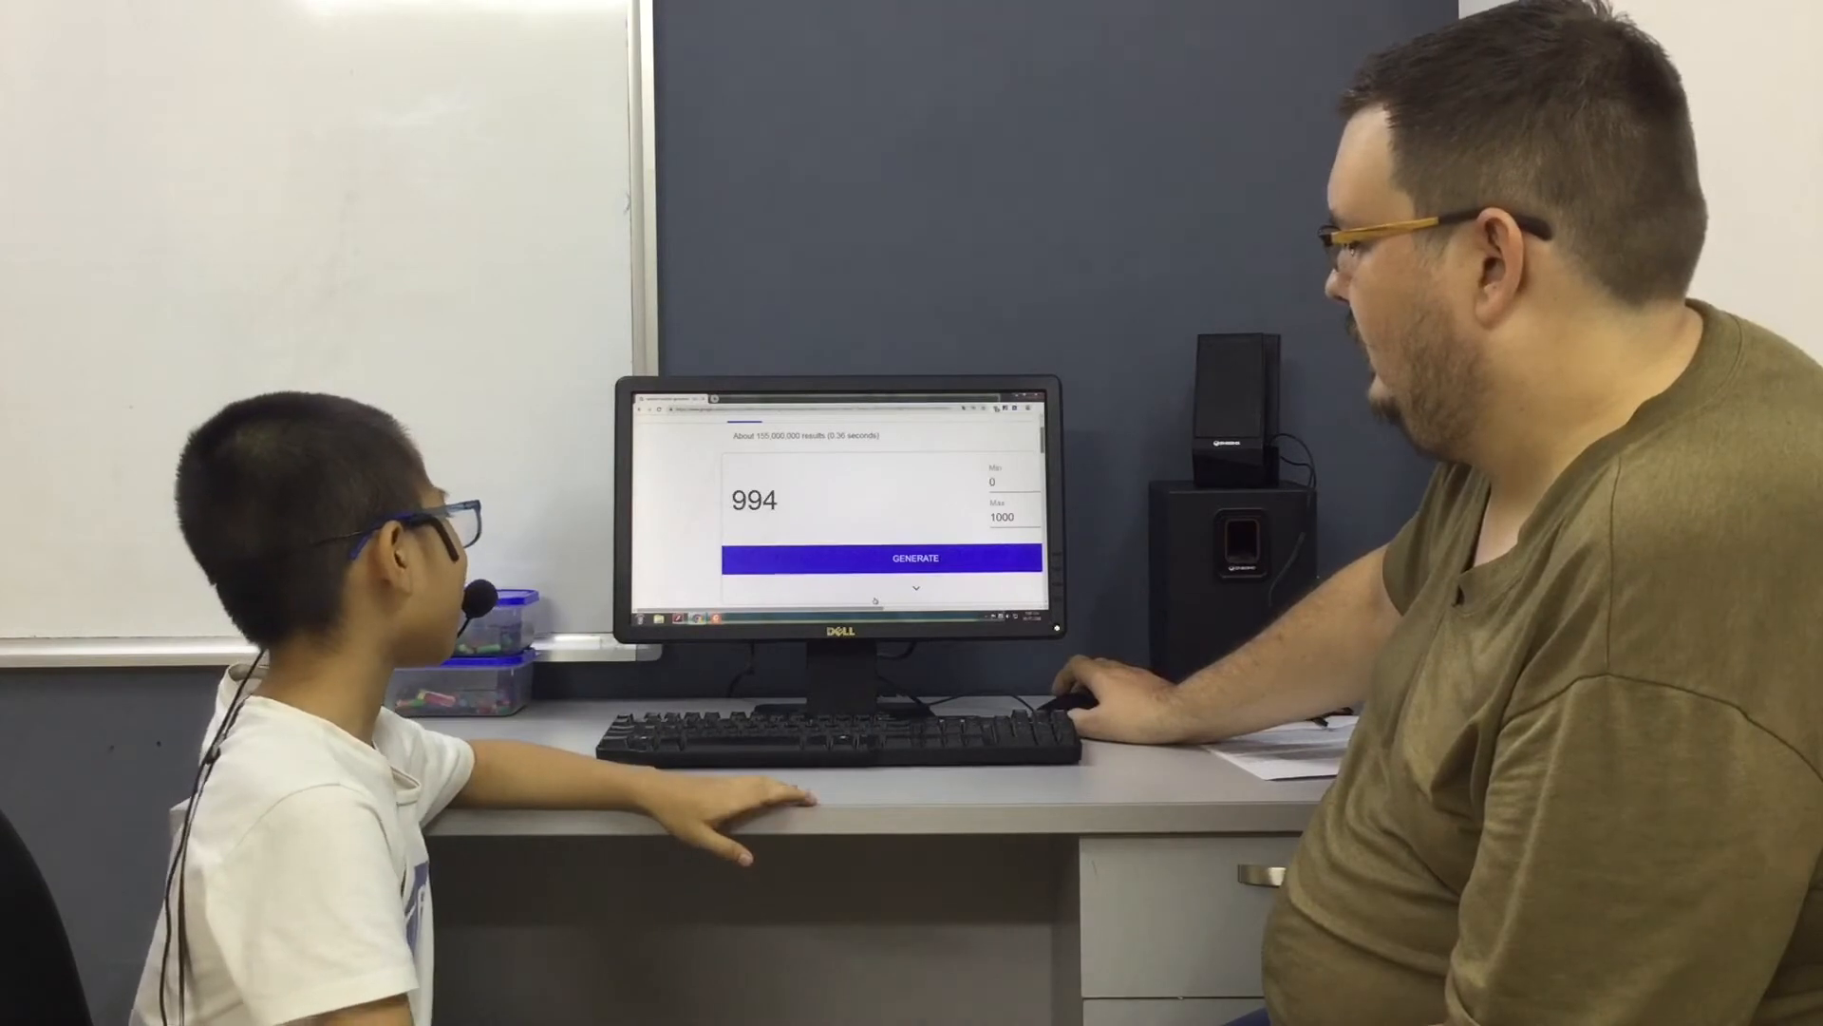
{"action": "left_click", "coordinate": [914, 558]}
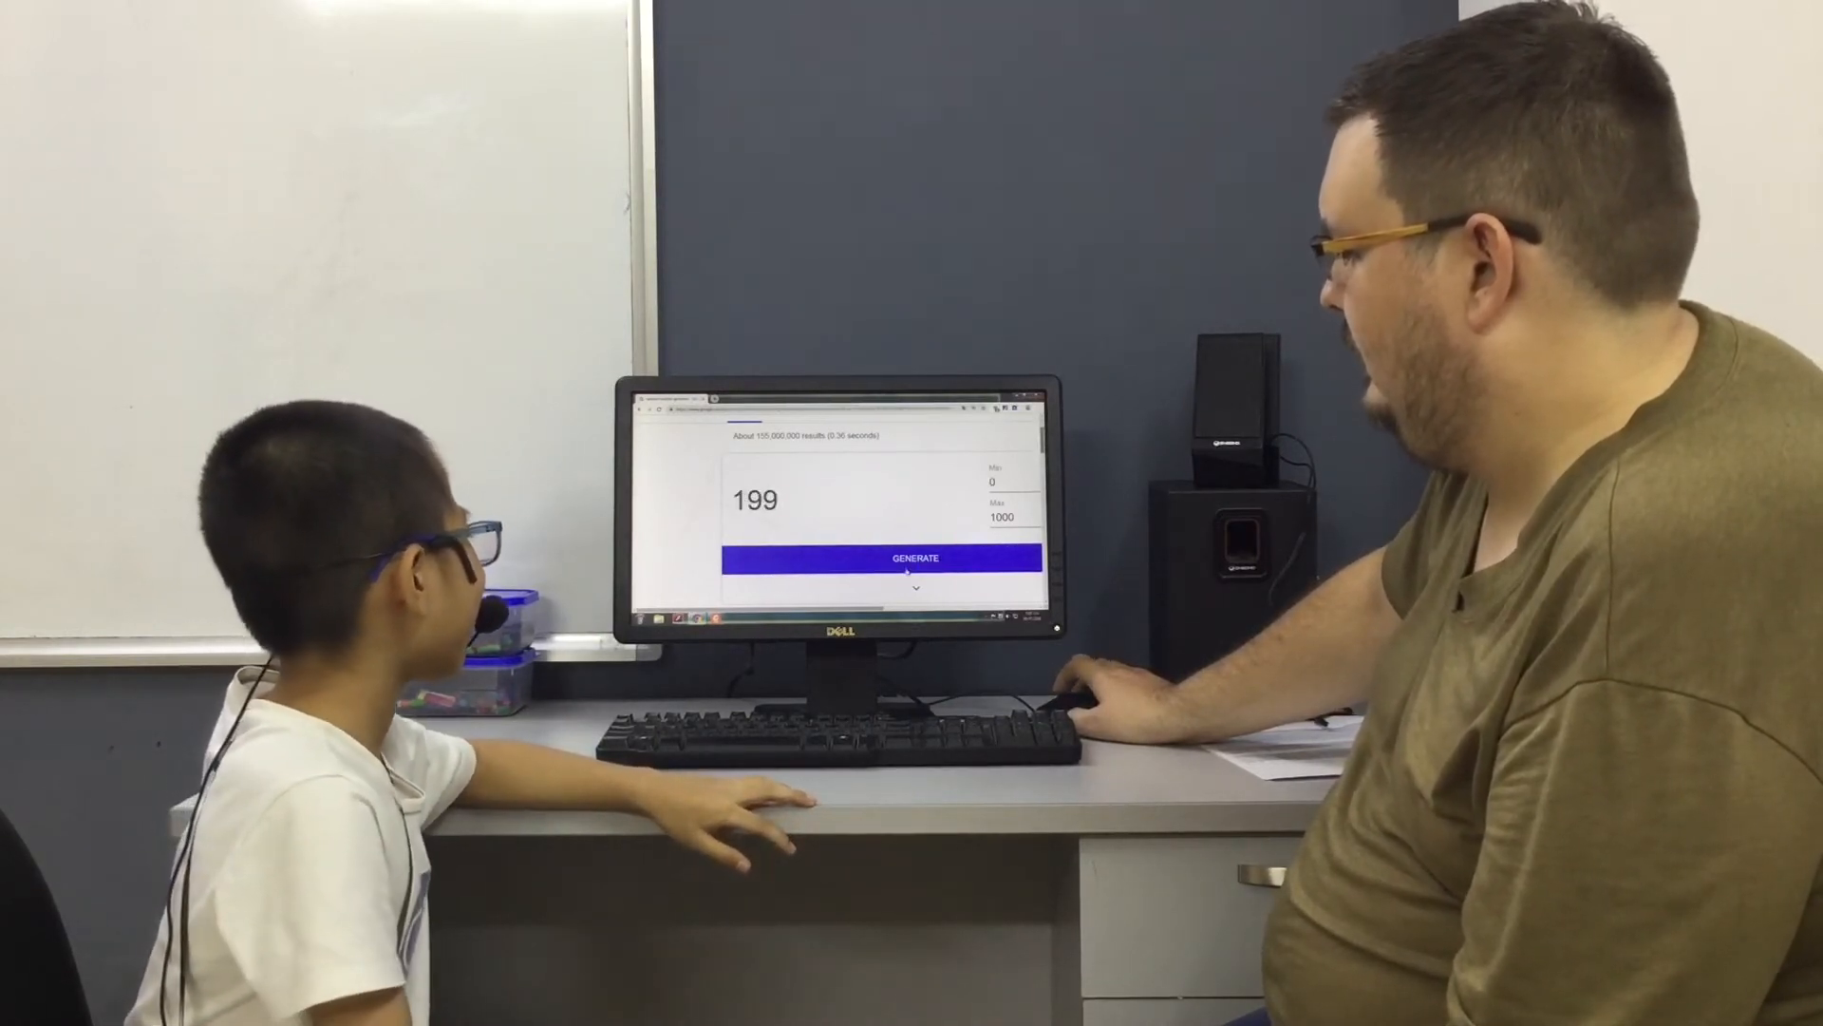
{"action": "left_click", "coordinate": [913, 558]}
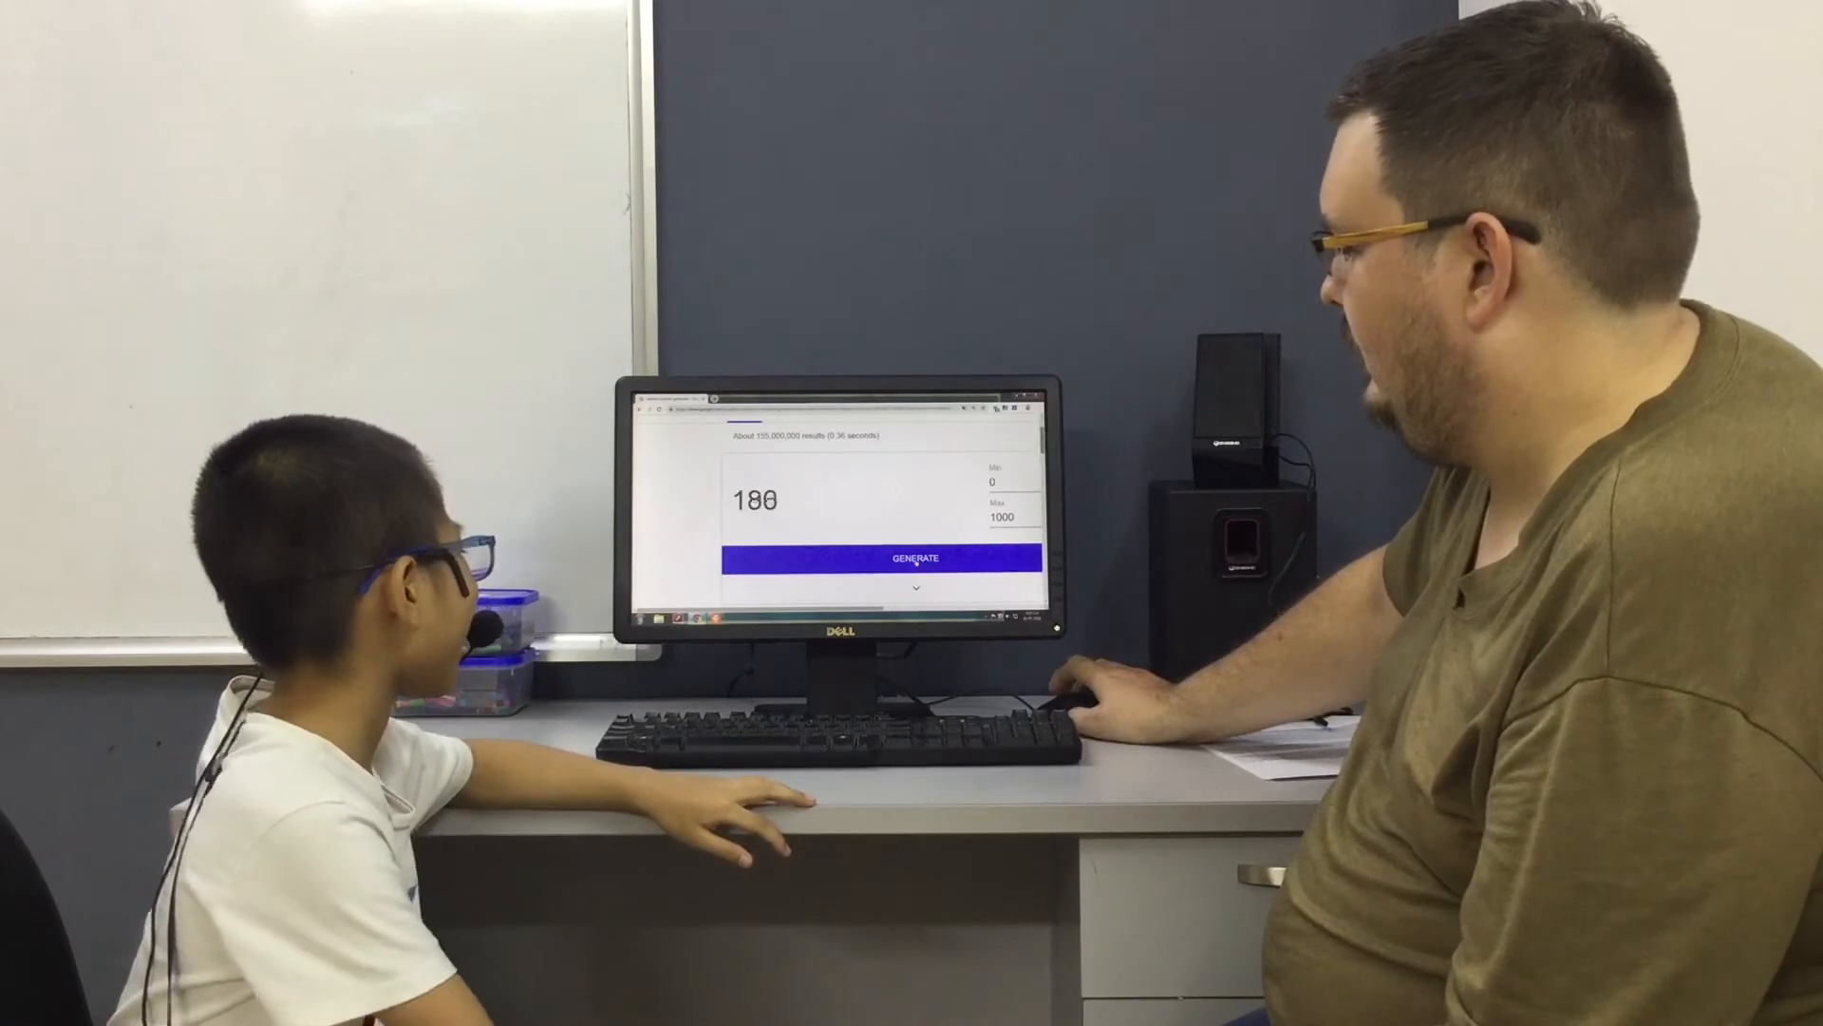
{"action": "left_click", "coordinate": [914, 558]}
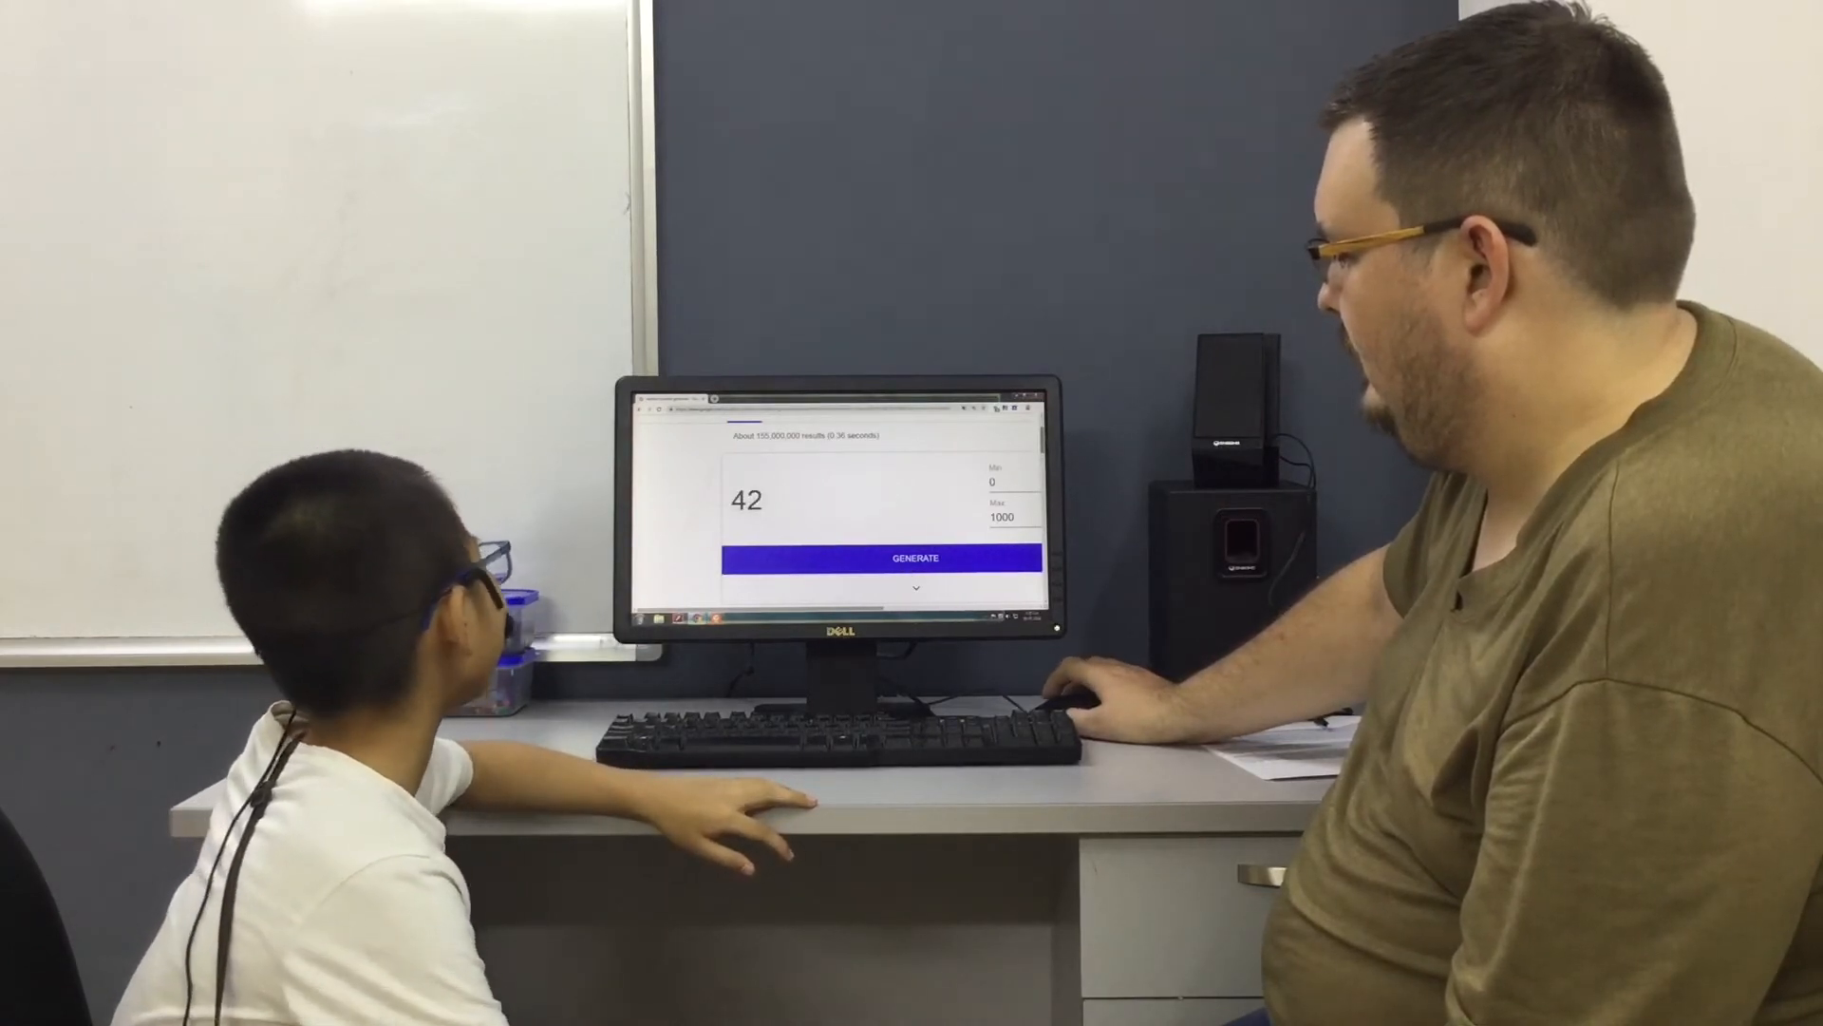